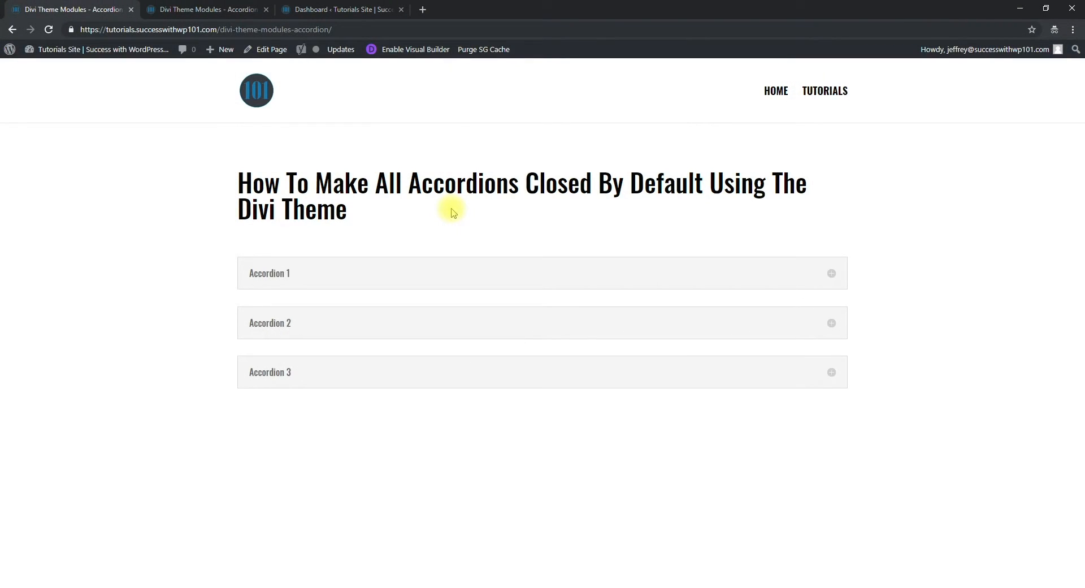
{"action": "mouse_move", "coordinate": [211, 296]}
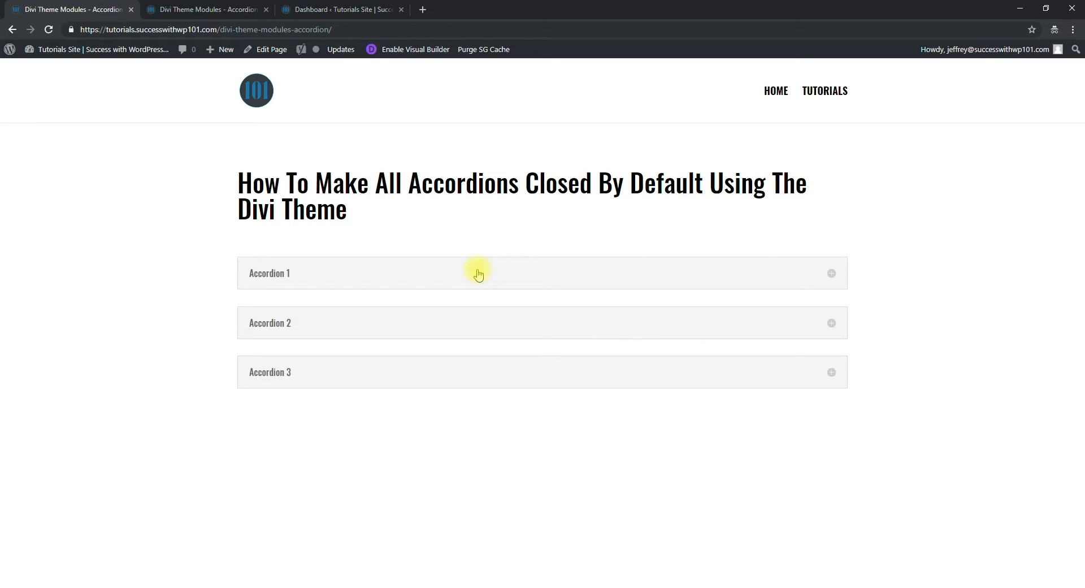
{"action": "mouse_move", "coordinate": [456, 301]}
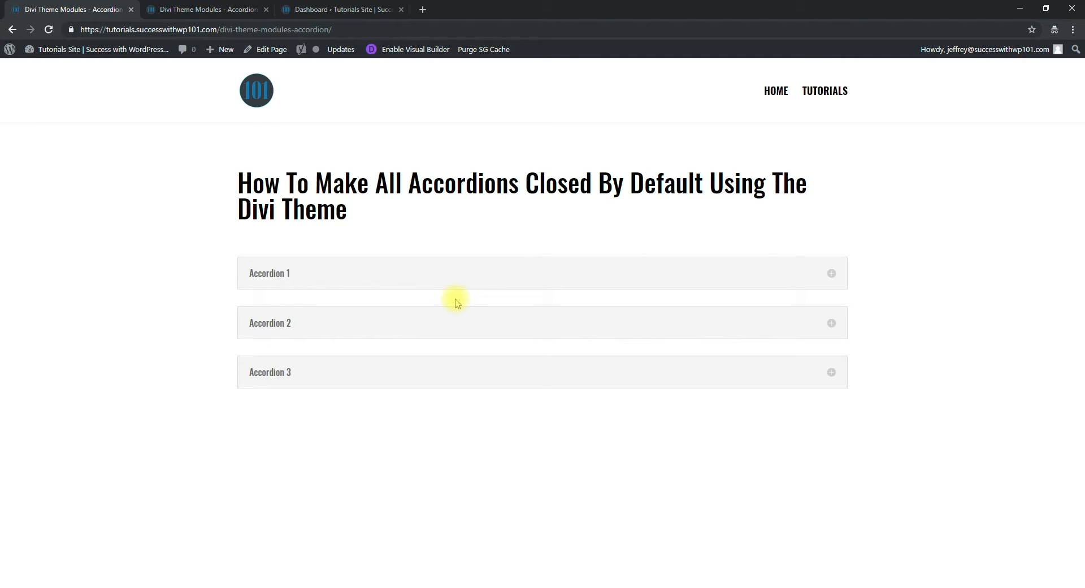
- Expand Accordion 1, then Accordion 3, then Accordion 1 again to show the toggle behaviour
{"action": "left_click", "coordinate": [269, 272]}
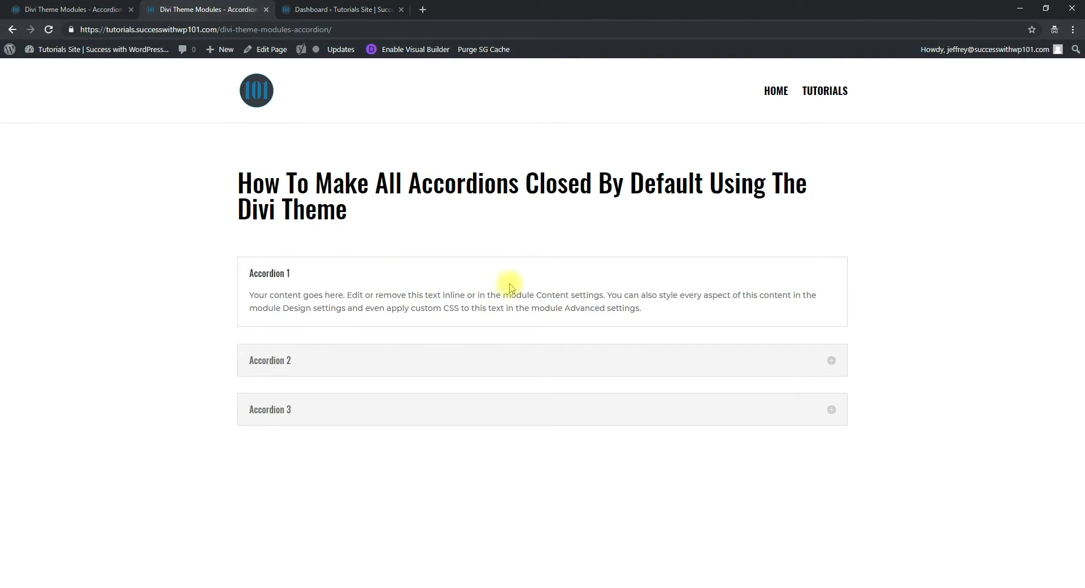
{"action": "mouse_move", "coordinate": [361, 271]}
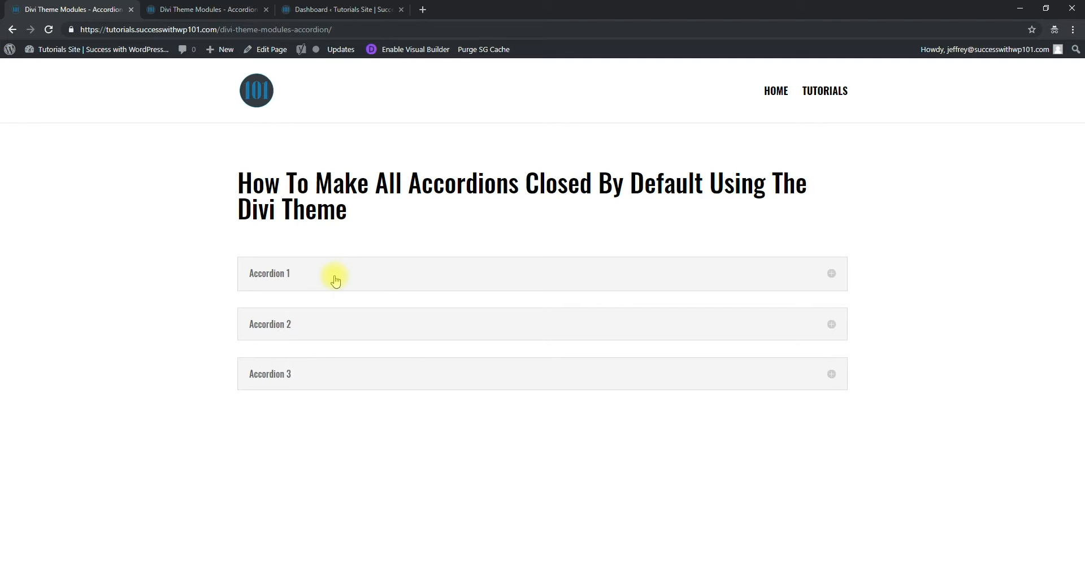
{"action": "left_click", "coordinate": [270, 323]}
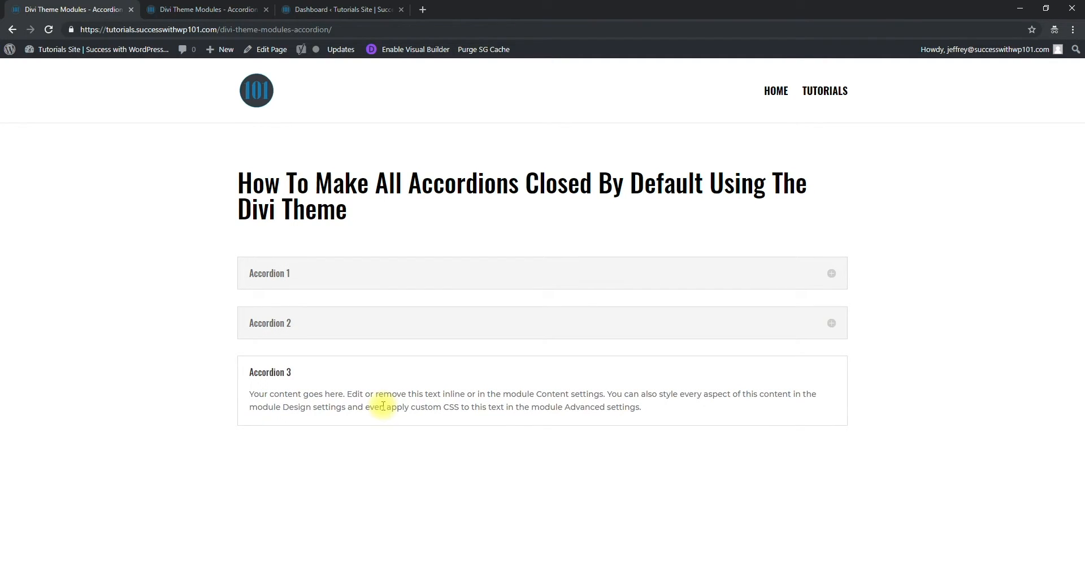
{"action": "mouse_move", "coordinate": [377, 277]}
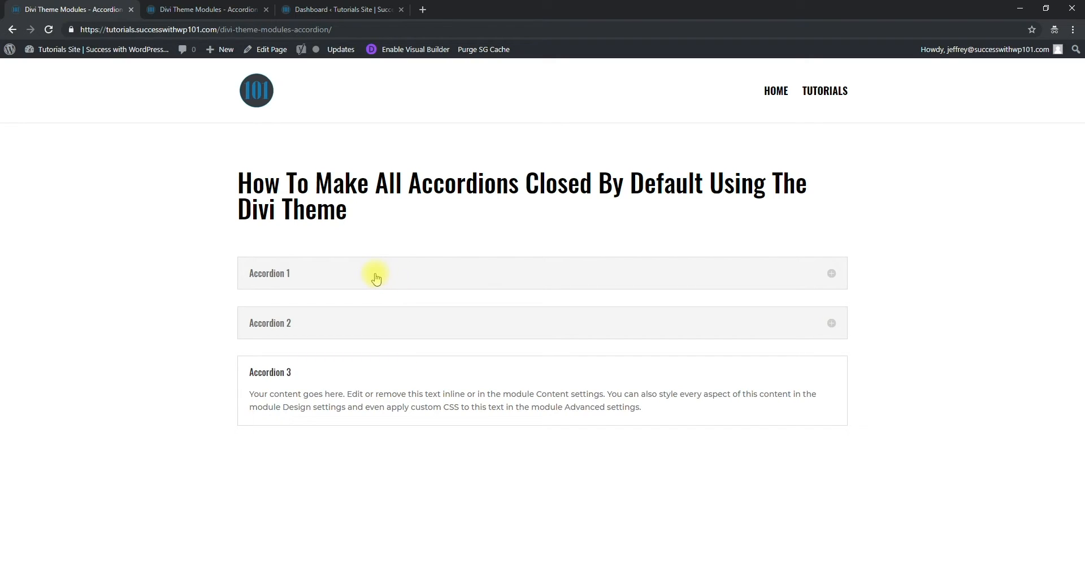
{"action": "left_click", "coordinate": [269, 272]}
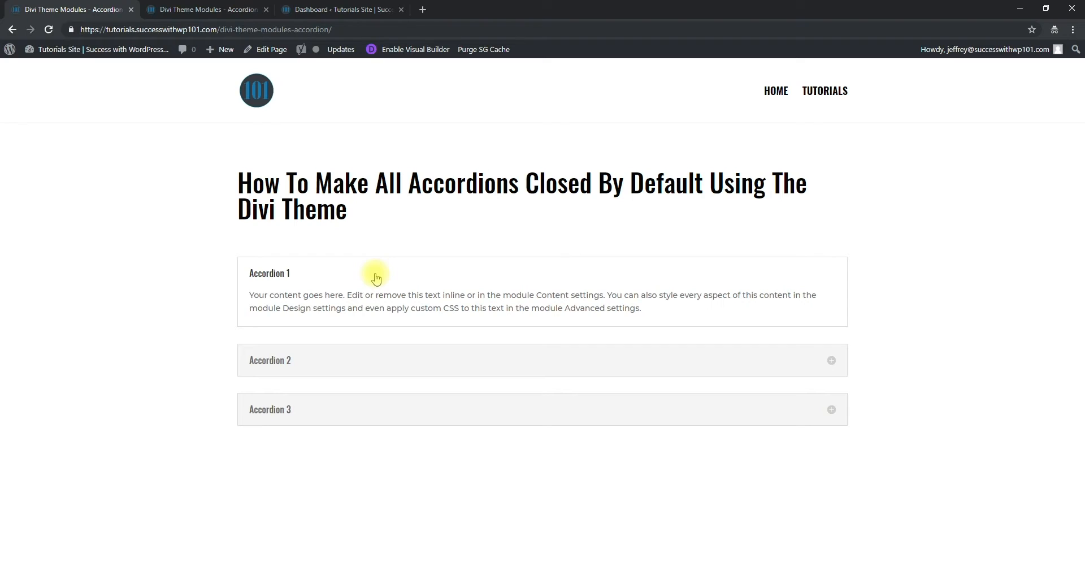
{"action": "mouse_move", "coordinate": [344, 262]}
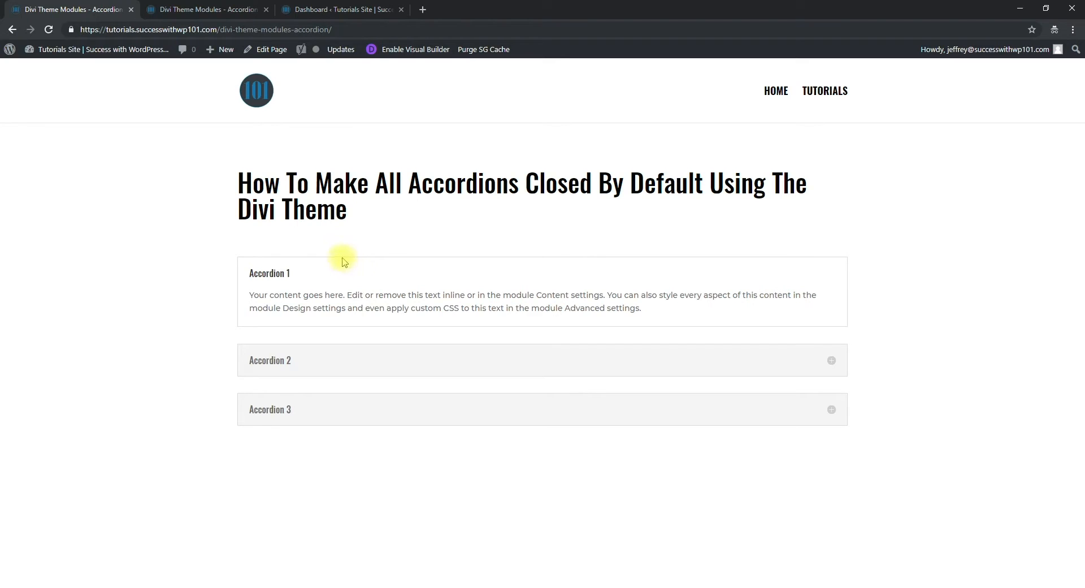
{"action": "mouse_move", "coordinate": [178, 250]}
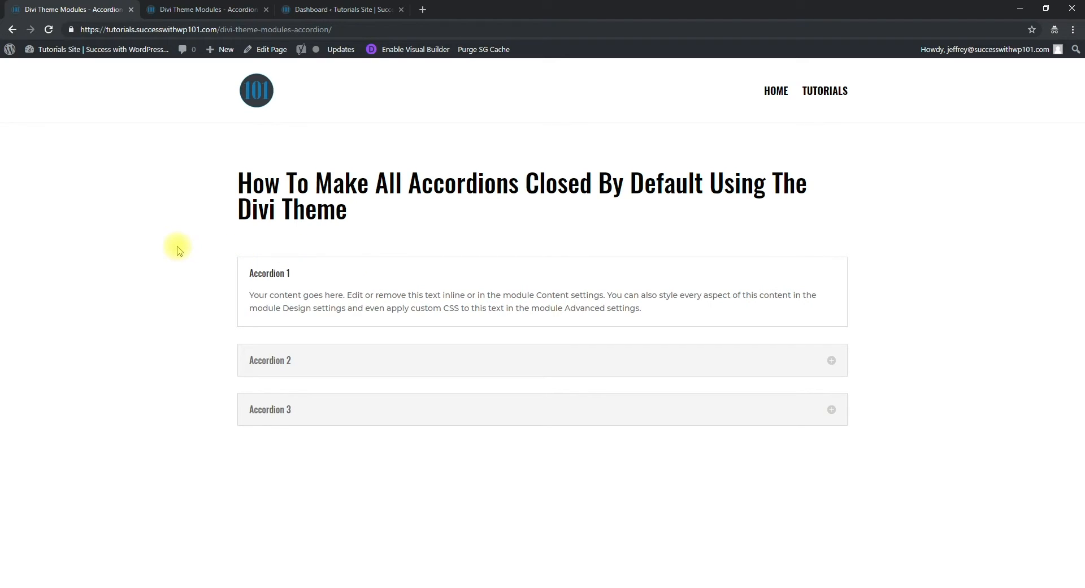
{"action": "mouse_move", "coordinate": [262, 240]}
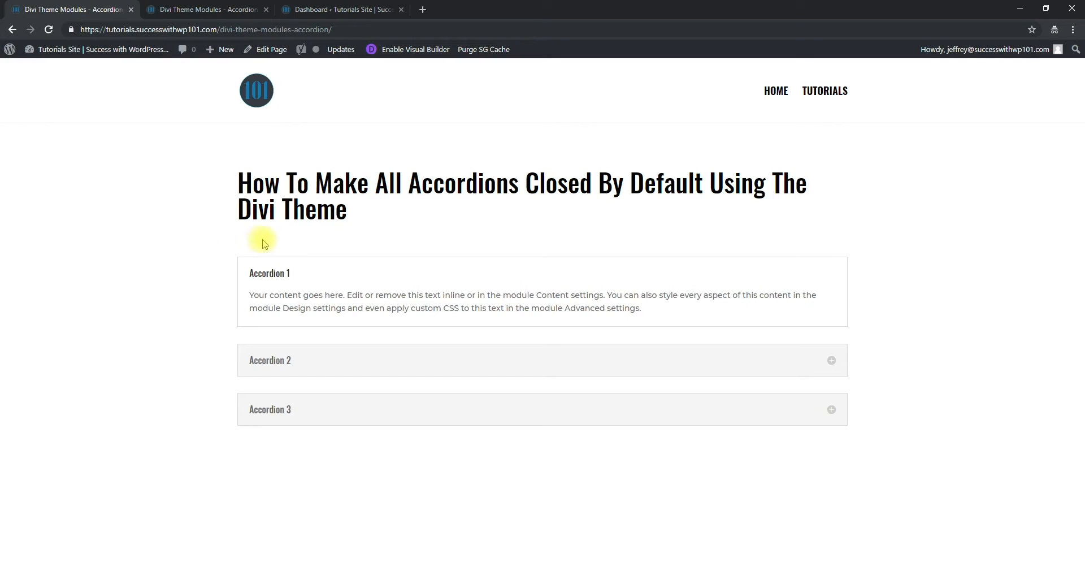
{"action": "mouse_move", "coordinate": [337, 9]}
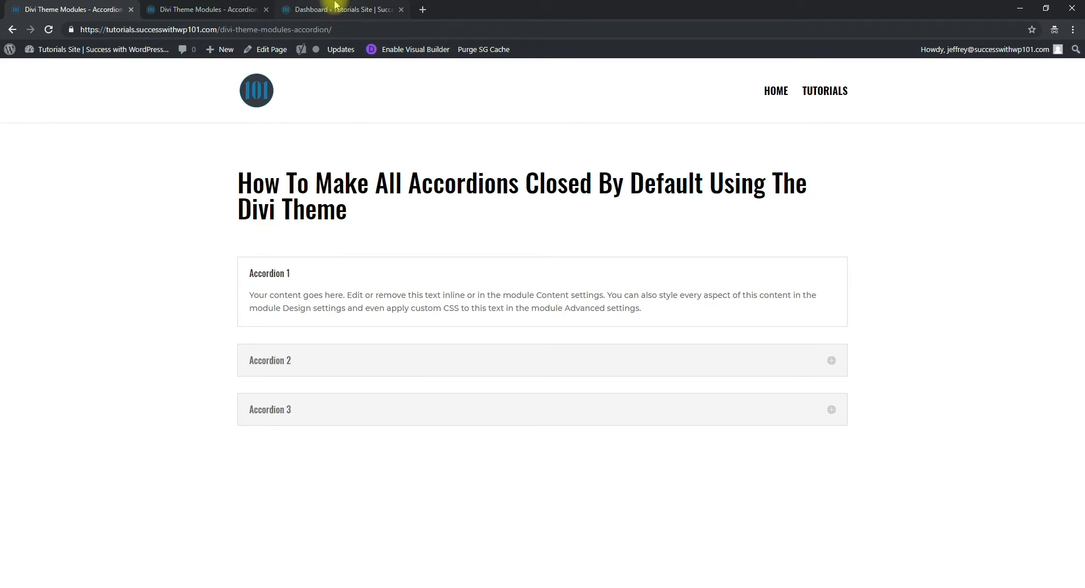
- Go to the admin dashboard and open the Divi Theme Options Integration settings
{"action": "left_click", "coordinate": [339, 9]}
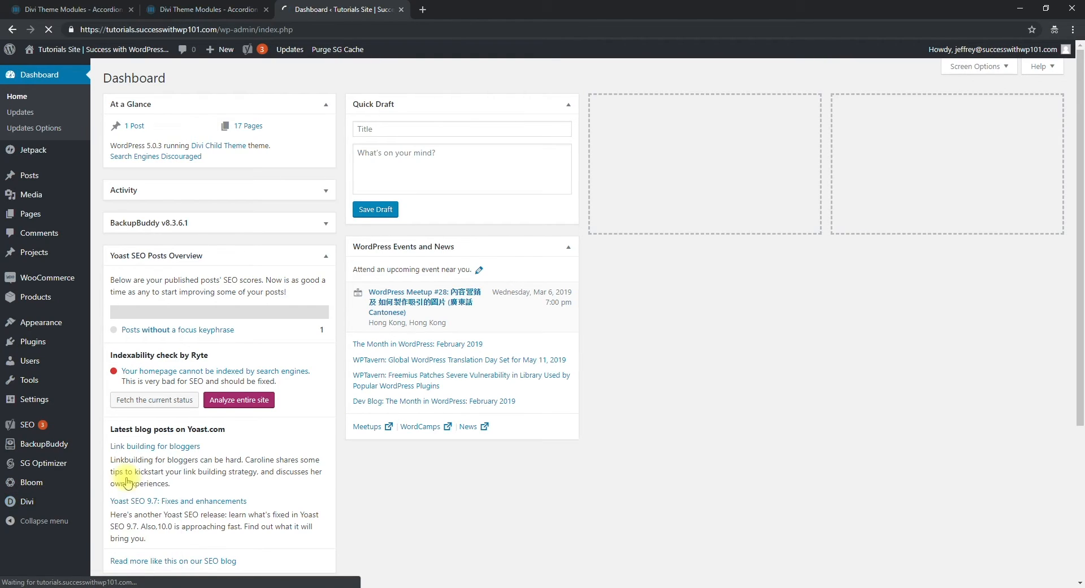
{"action": "left_click", "coordinate": [25, 501]}
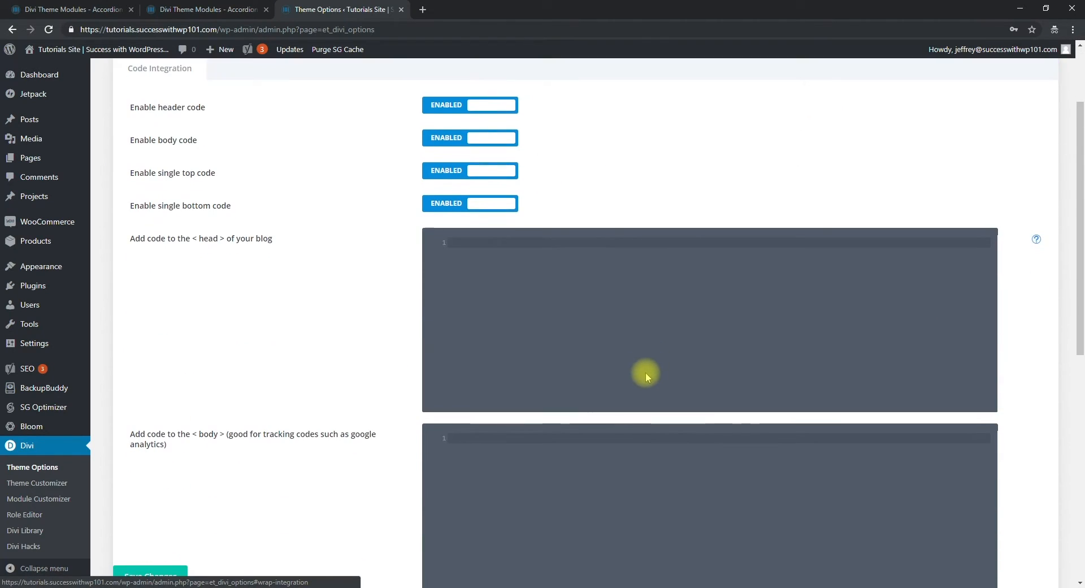
- Paste the accordion-closing jQuery <script> into 'Add code to the <body>' and save changes
{"action": "scroll", "scroll_direction": "down", "scroll_amount": 3}
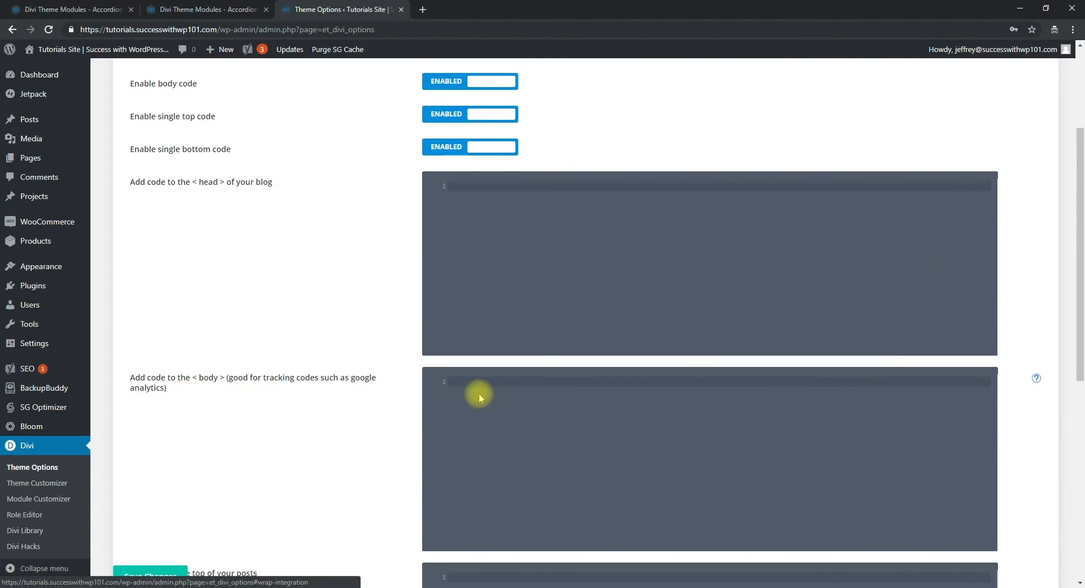
{"action": "left_click", "coordinate": [485, 381]}
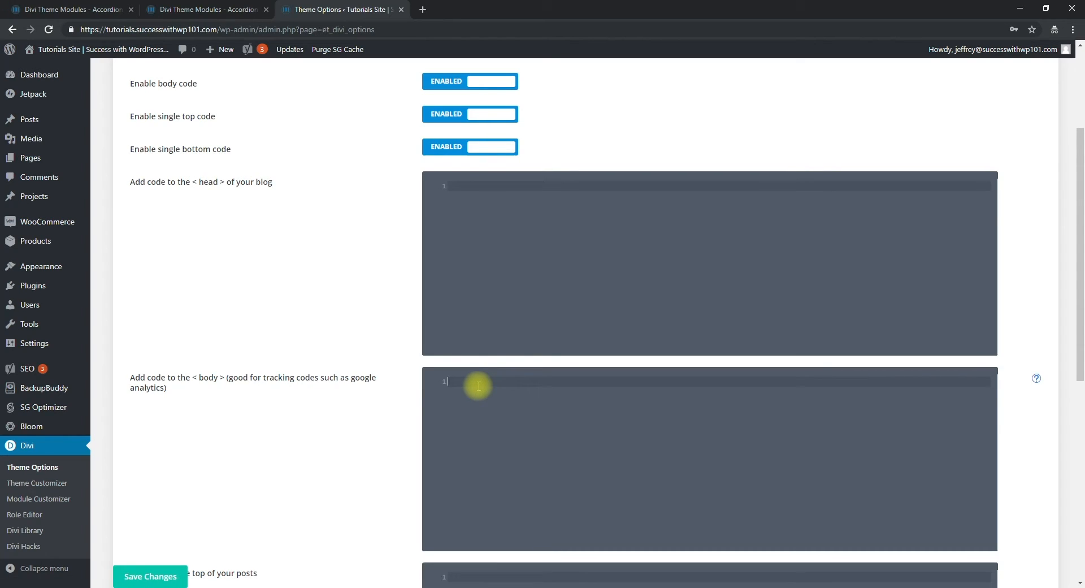
{"action": "type", "text": "<script>"}
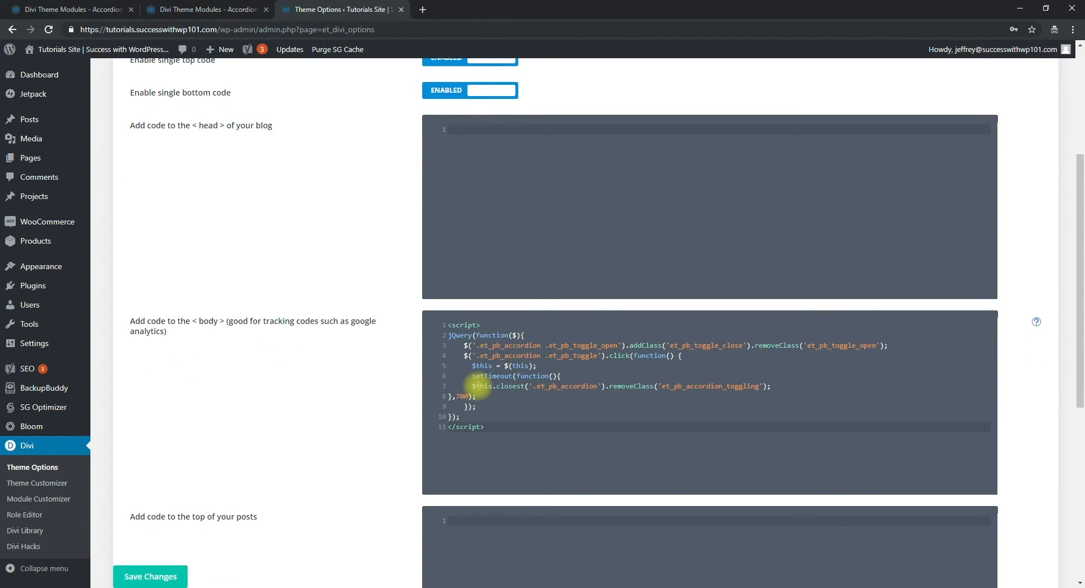
{"action": "mouse_move", "coordinate": [197, 543]}
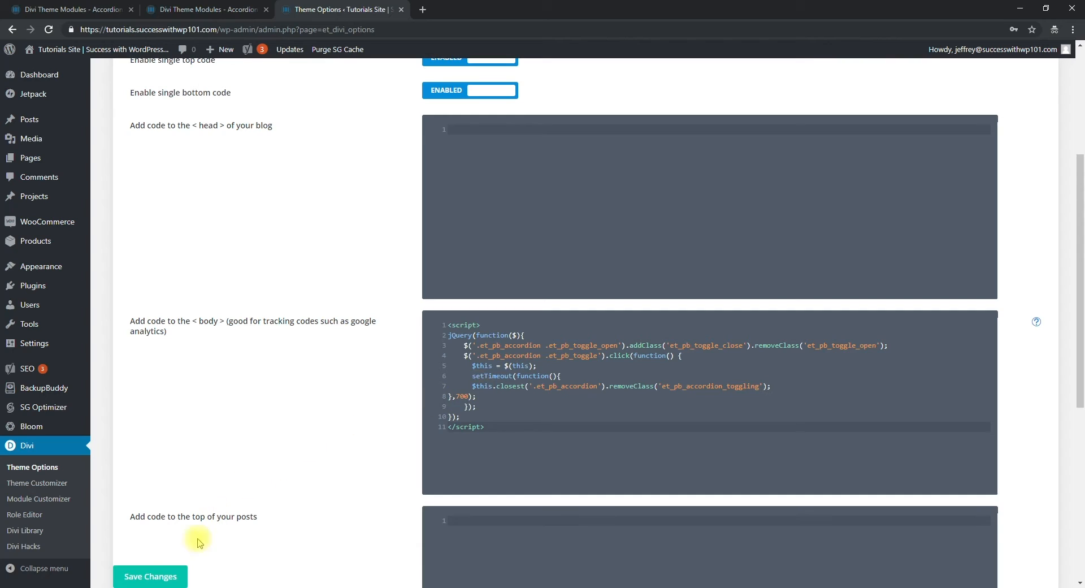
{"action": "left_click", "coordinate": [149, 576]}
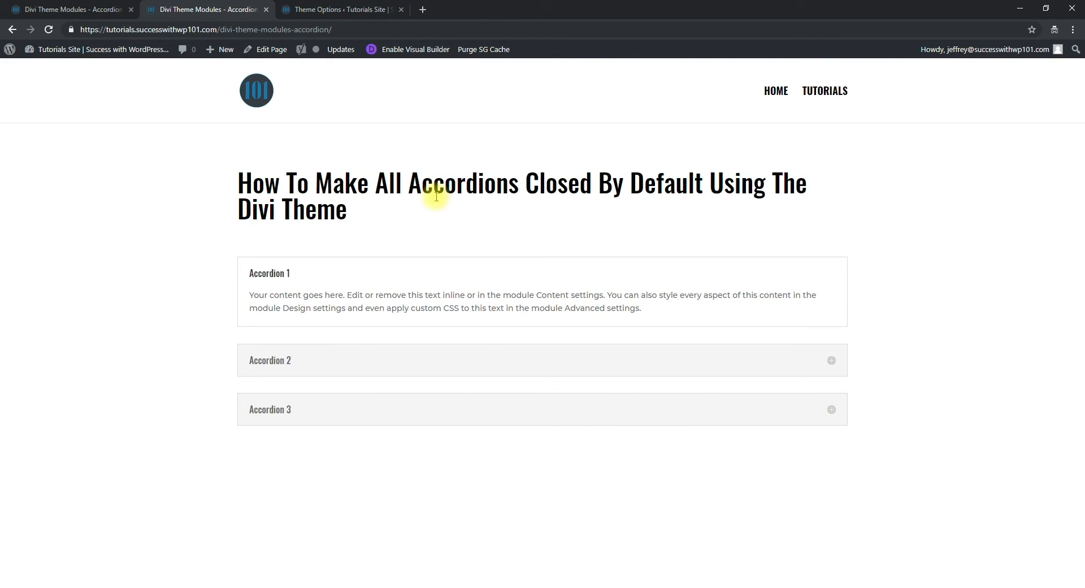
{"action": "mouse_move", "coordinate": [377, 286]}
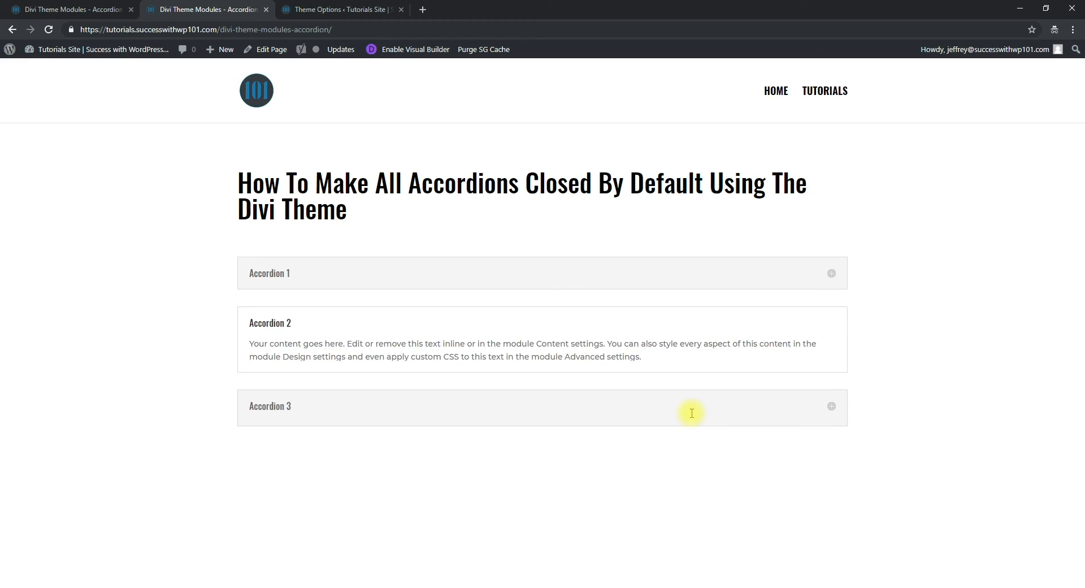
- Click the Accordion 1 header on the refreshed demo page to test it
{"action": "left_click", "coordinate": [269, 273]}
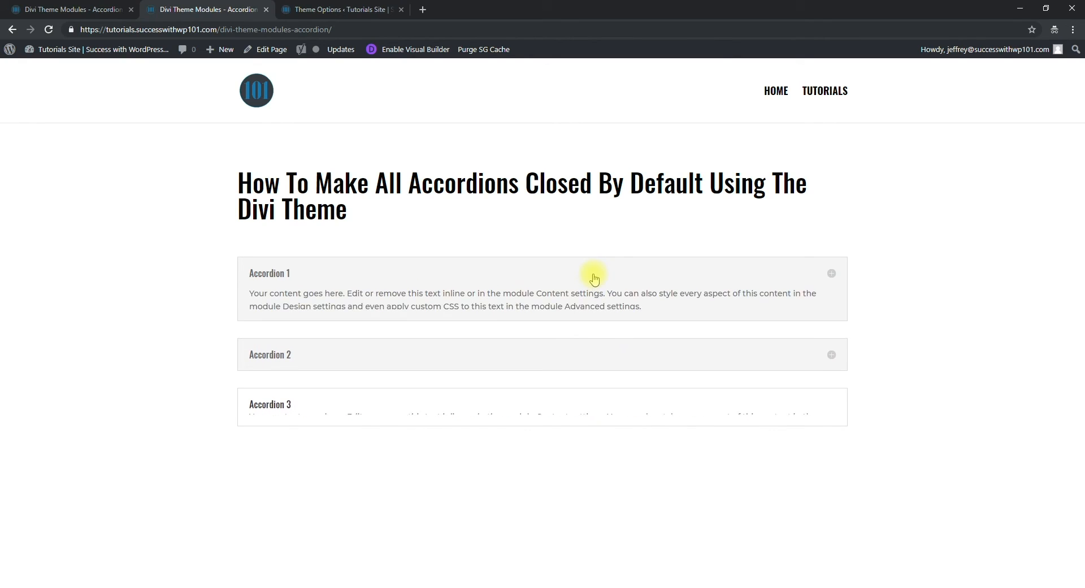